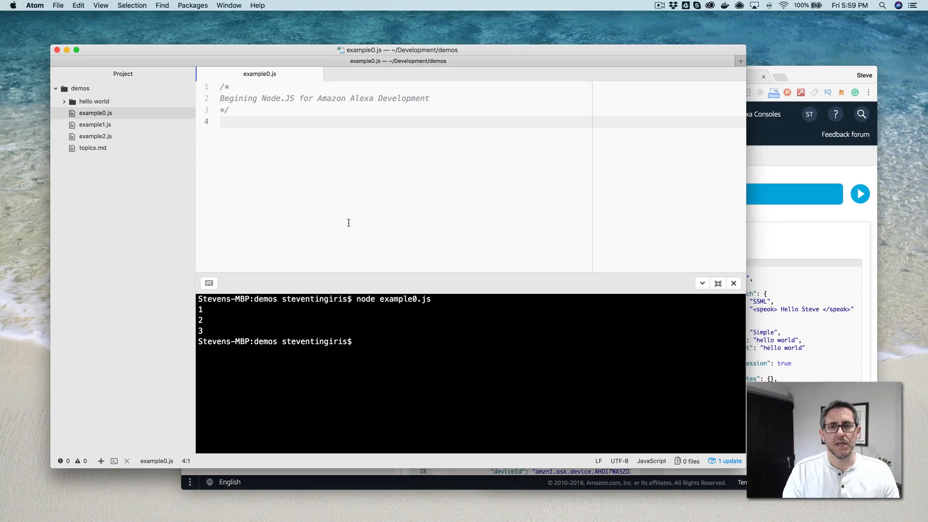
Step: Add console.log statements printing '1', '2' and '3' below the header comment
left_click(221, 121)
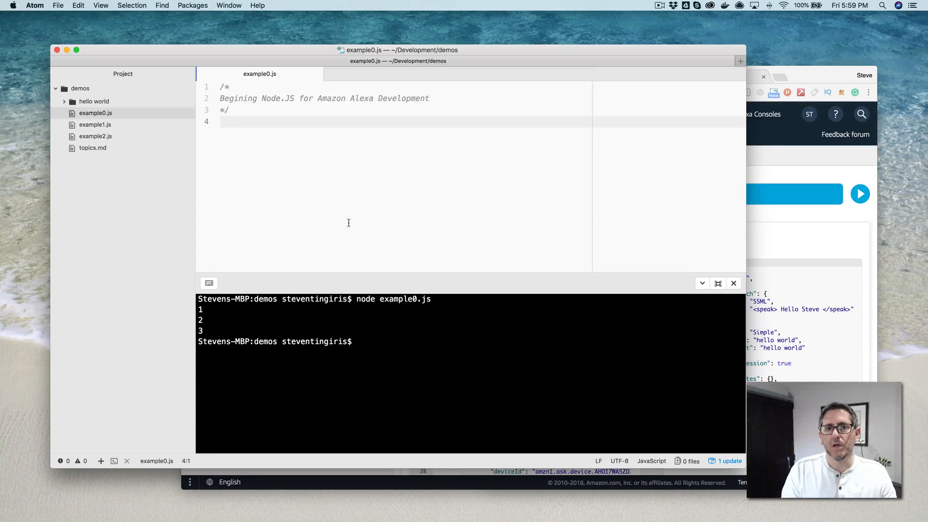
left_click(221, 121)
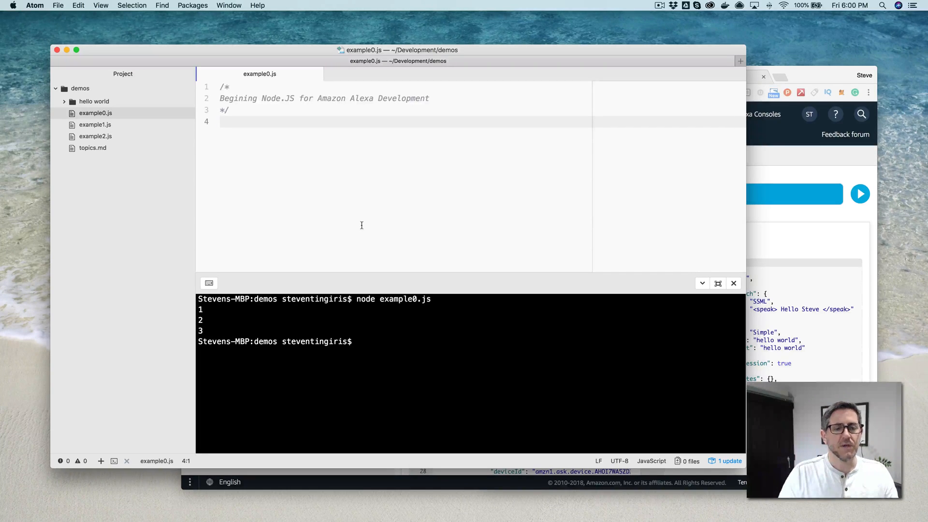
left_click(222, 121)
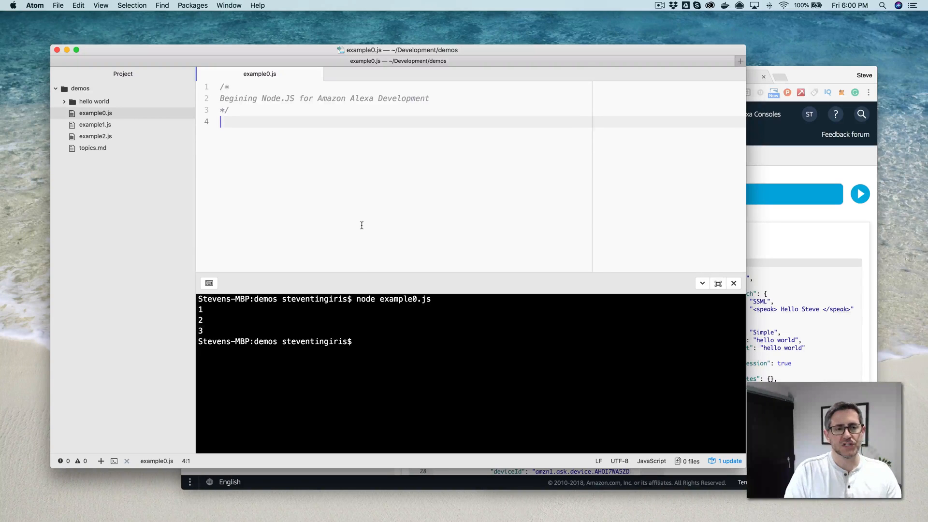
key("enter")
type("console.log('');")
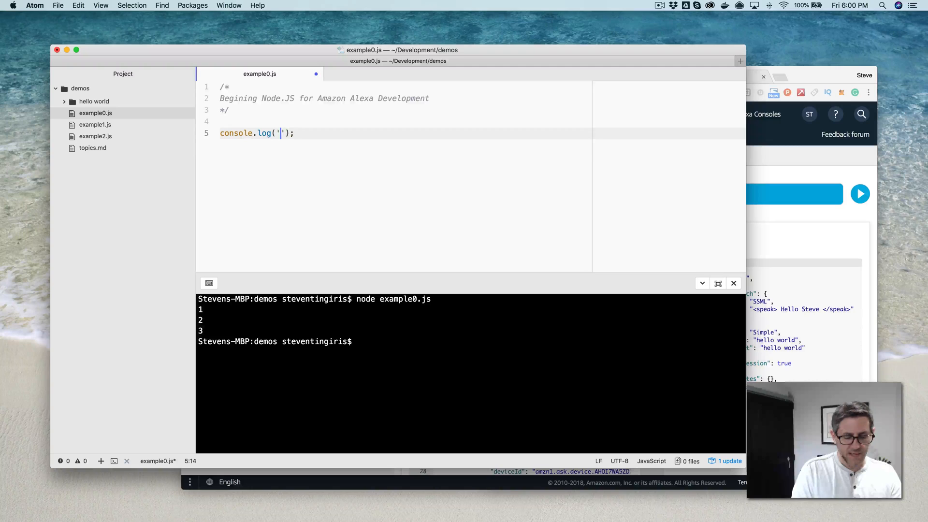
type("1")
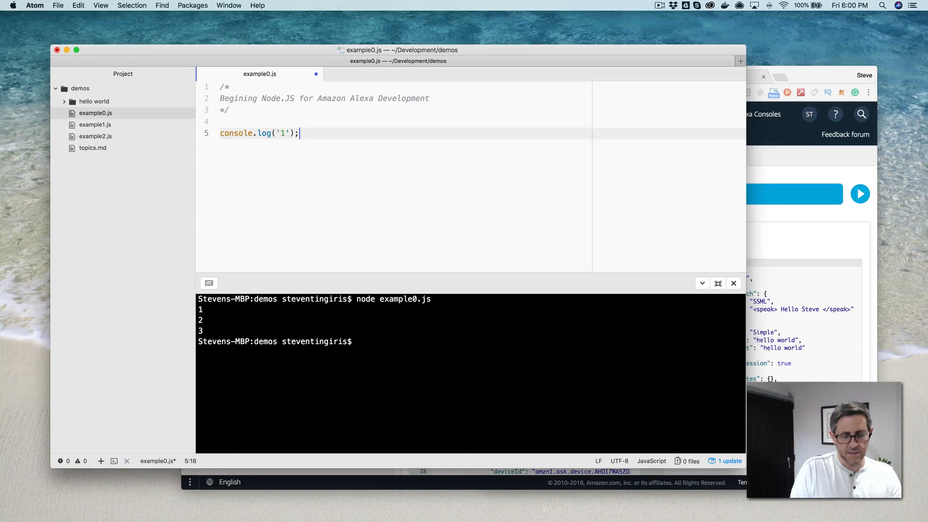
type("console.log();")
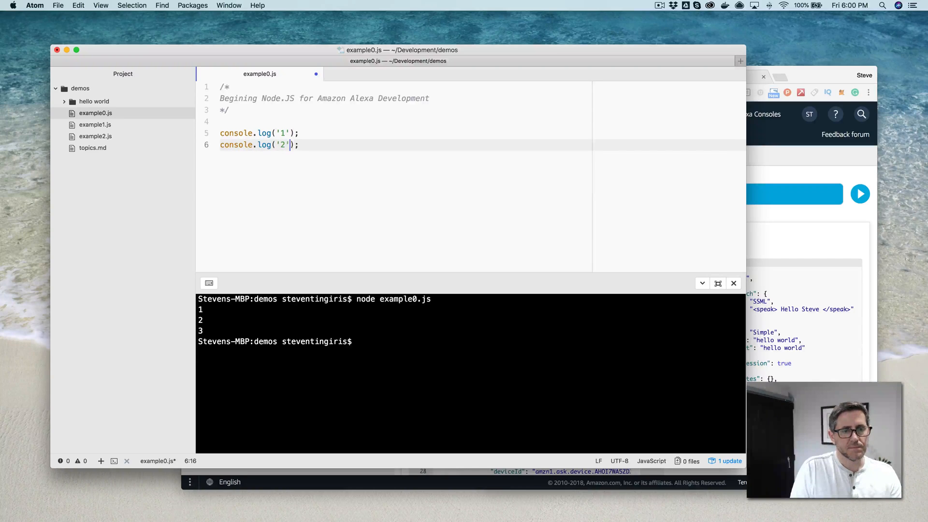
type("log('3');")
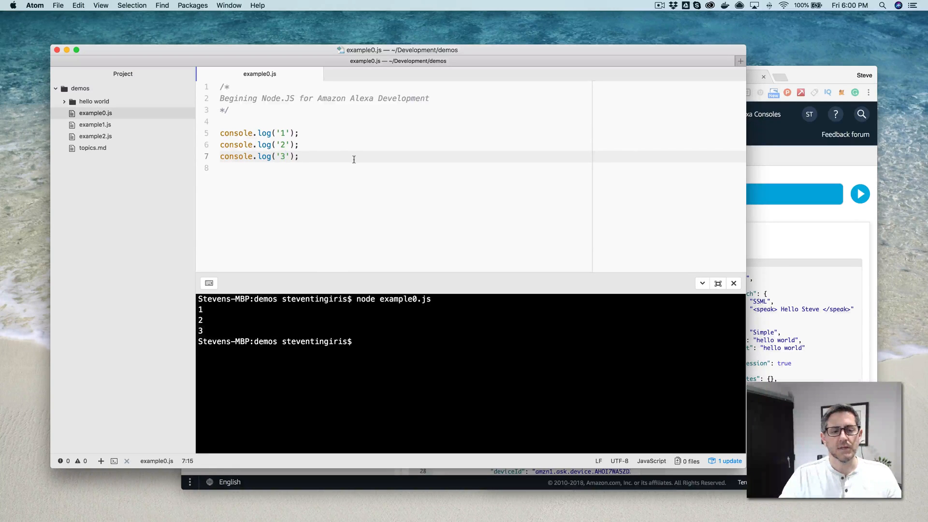
Step: Save example0.js and focus the terminal panel
left_click(287, 156)
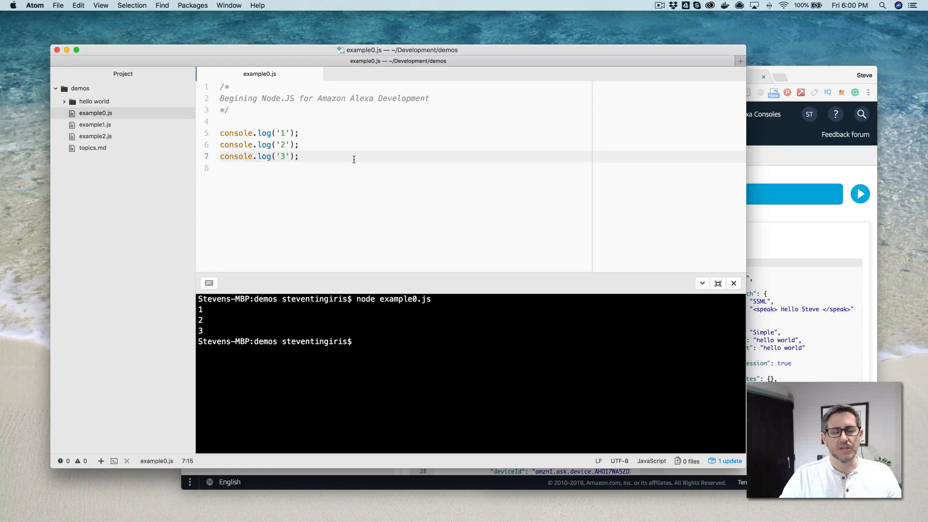
left_click(287, 157)
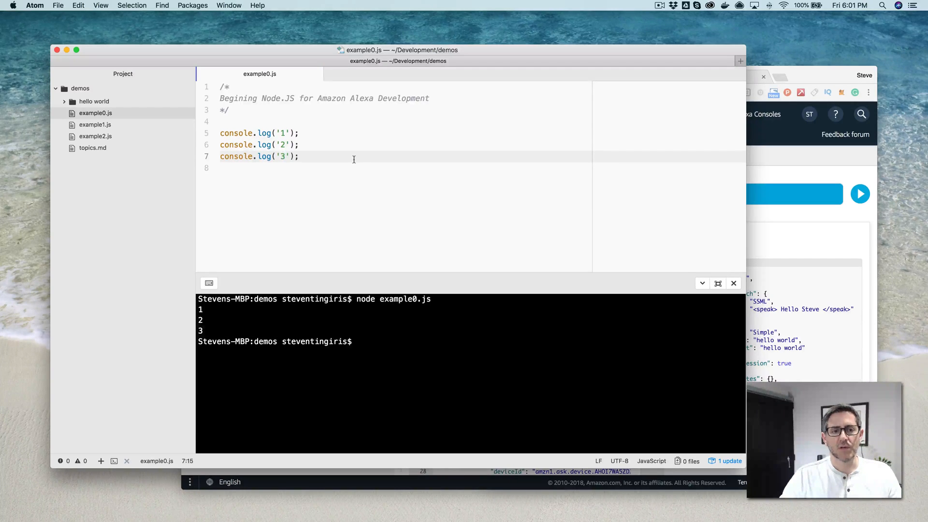
left_click(285, 156)
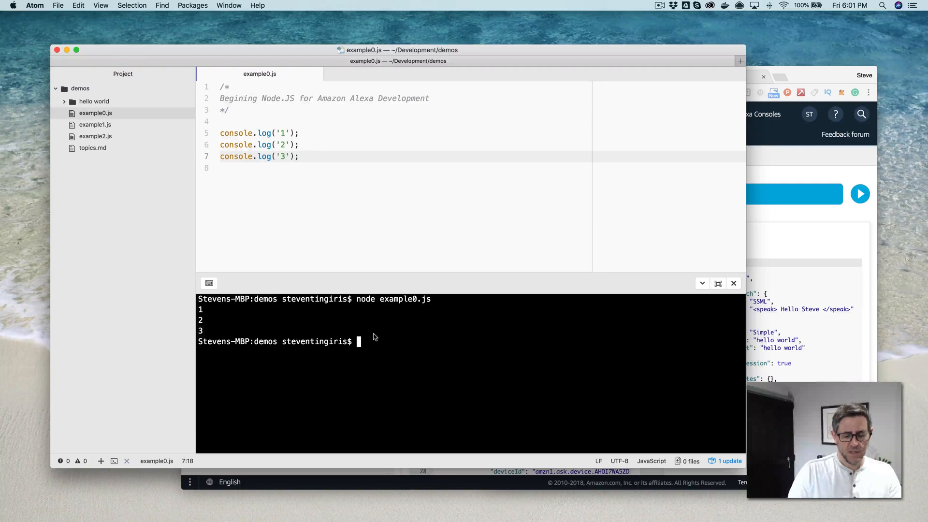
Step: Run node example0.js, which prints 1, 2, 3, then return to the line logging 2
type("node example0.js")
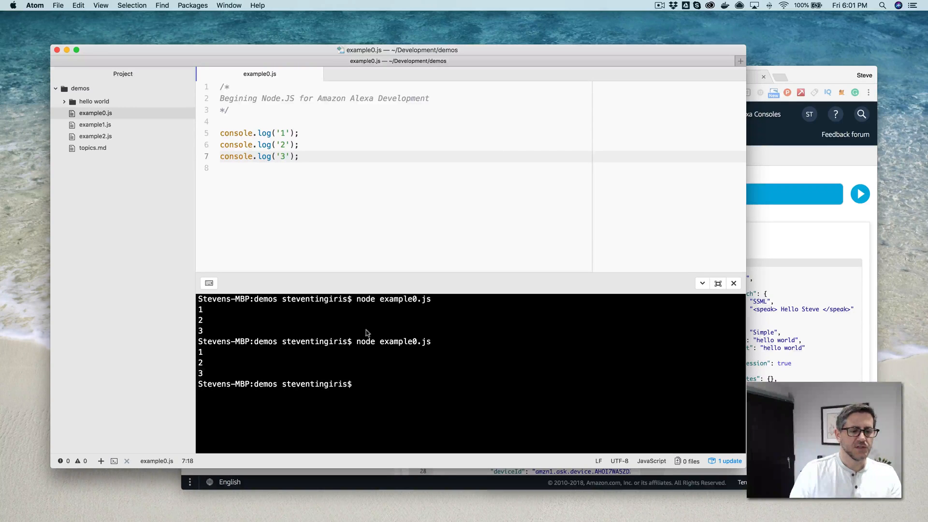
mouse_move(218, 362)
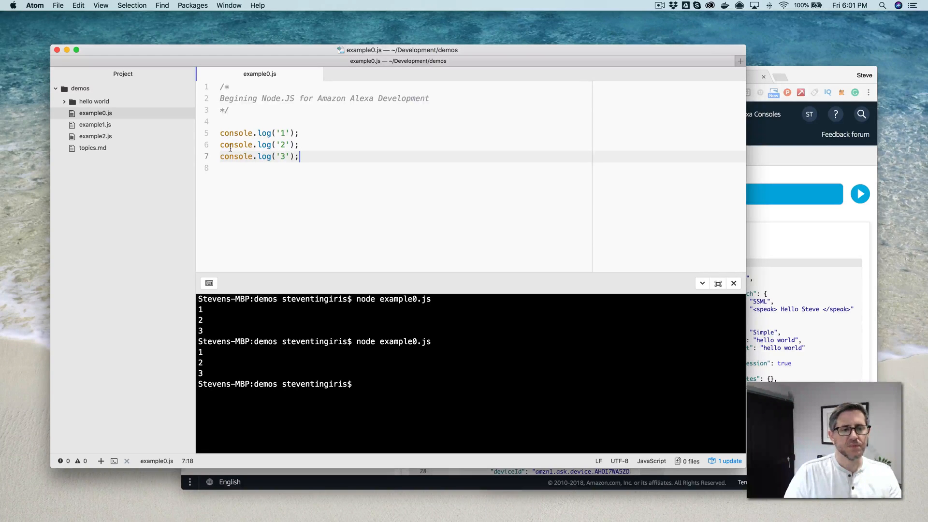
left_click(221, 144)
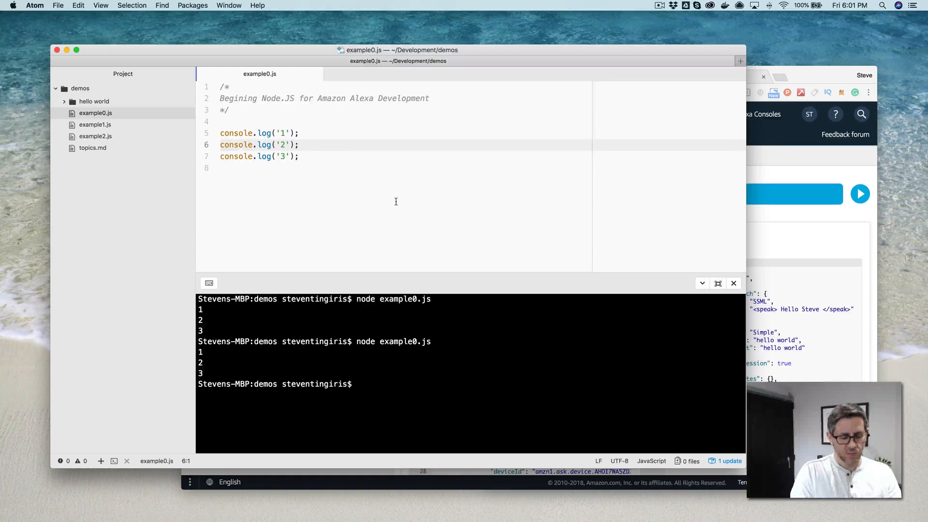
Step: Wrap console.log('2') in setTimeout(function(){...}, 1000)
type("setT")
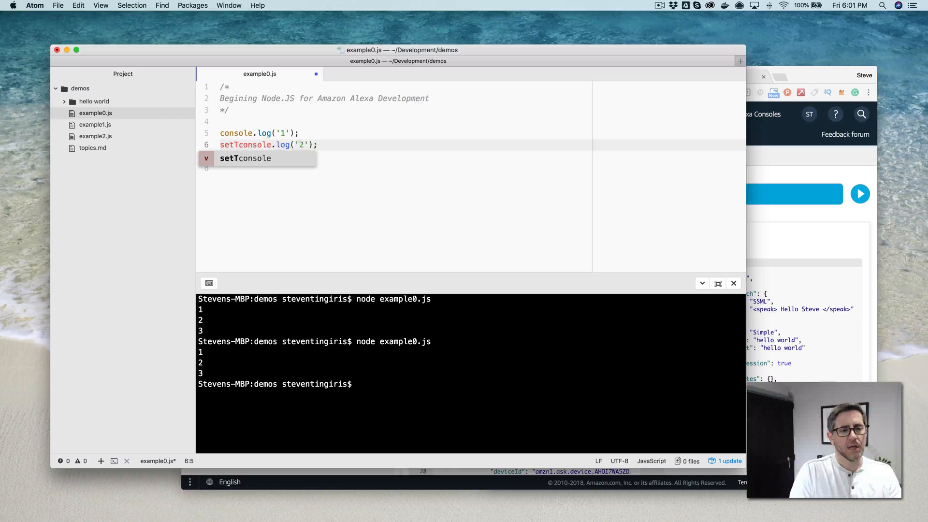
type("imeout(")
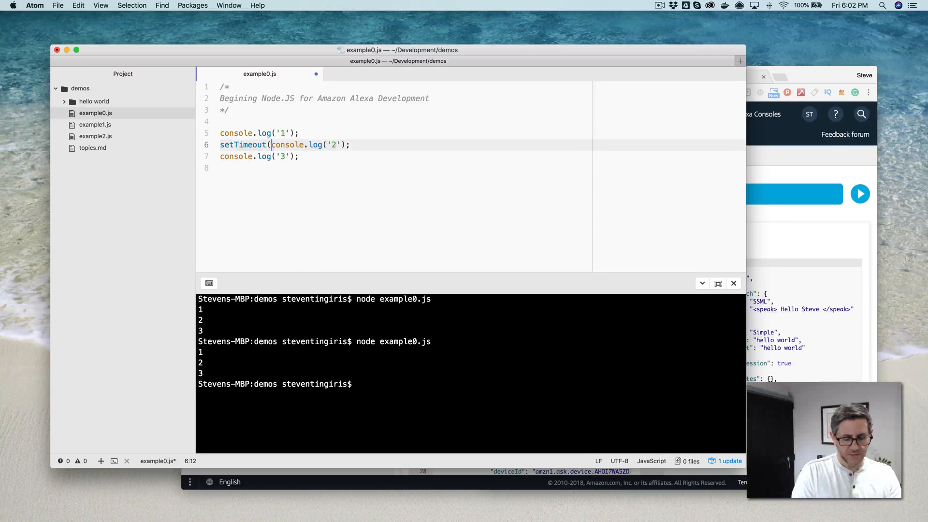
type("function(")
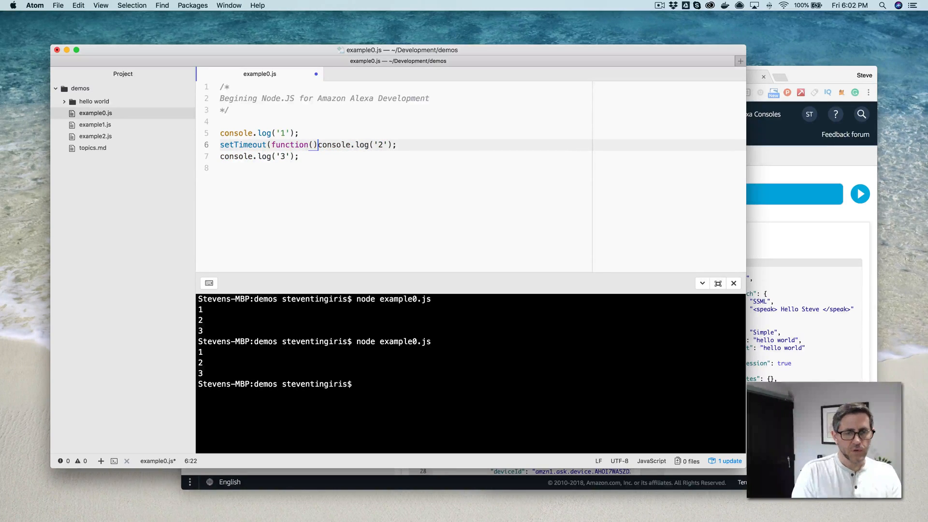
type("{")
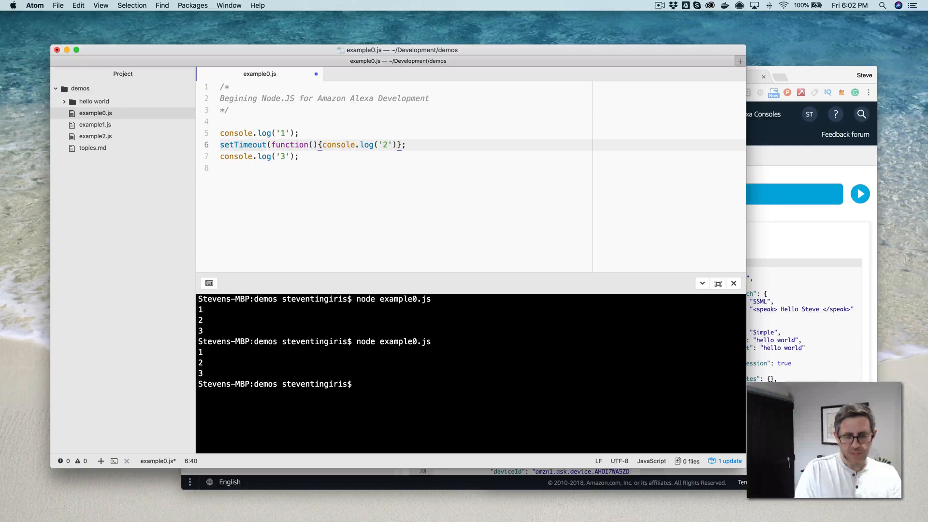
type(",1")
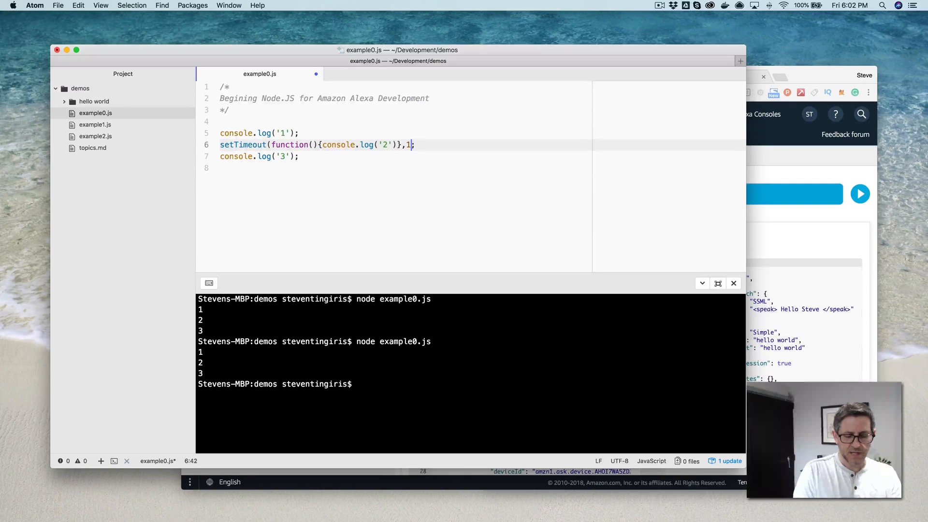
type("000)")
left_click(472, 383)
type("node example0.js")
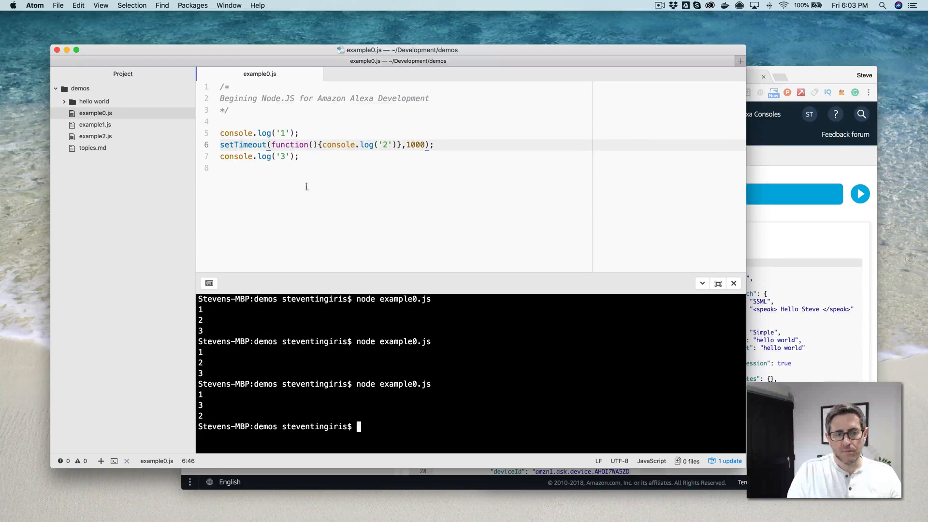
mouse_move(301, 203)
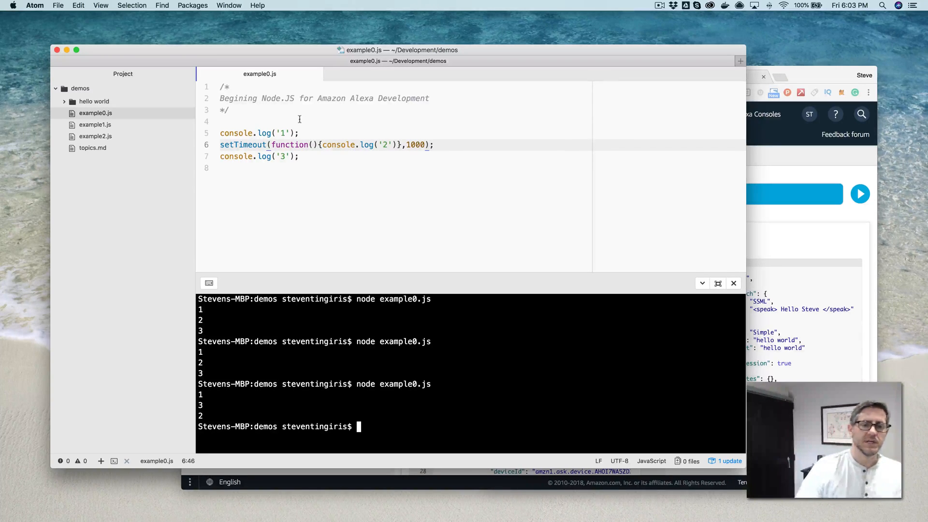
left_click(296, 121)
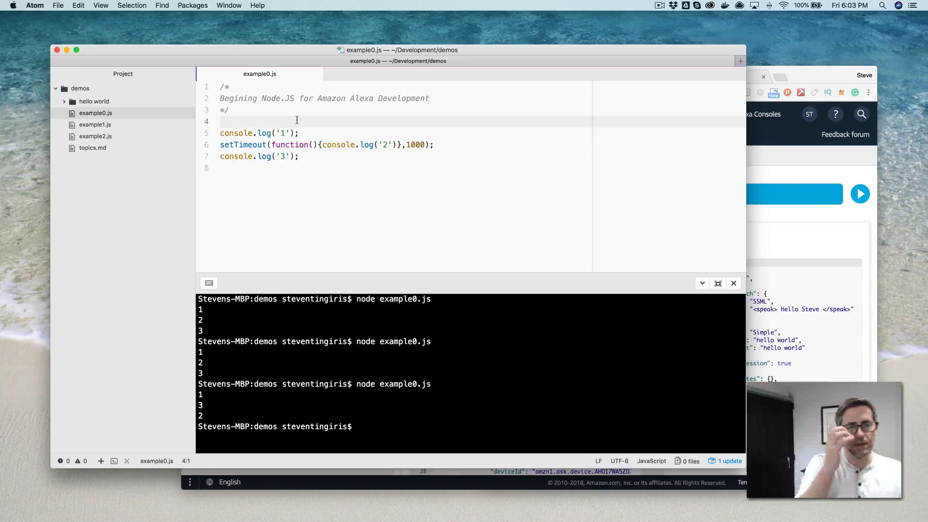
key("Return")
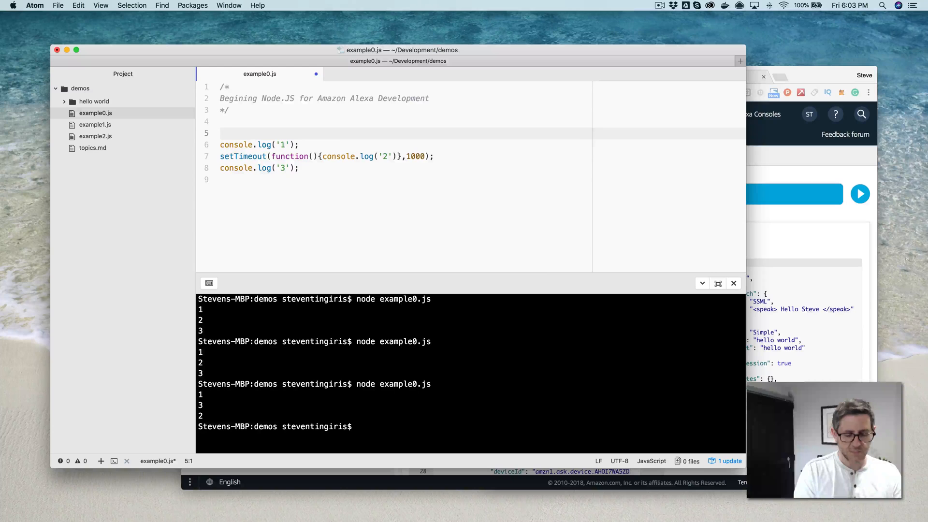
Step: Enclose the logging lines in function saySomething() and add a saySomething() call below
type("function")
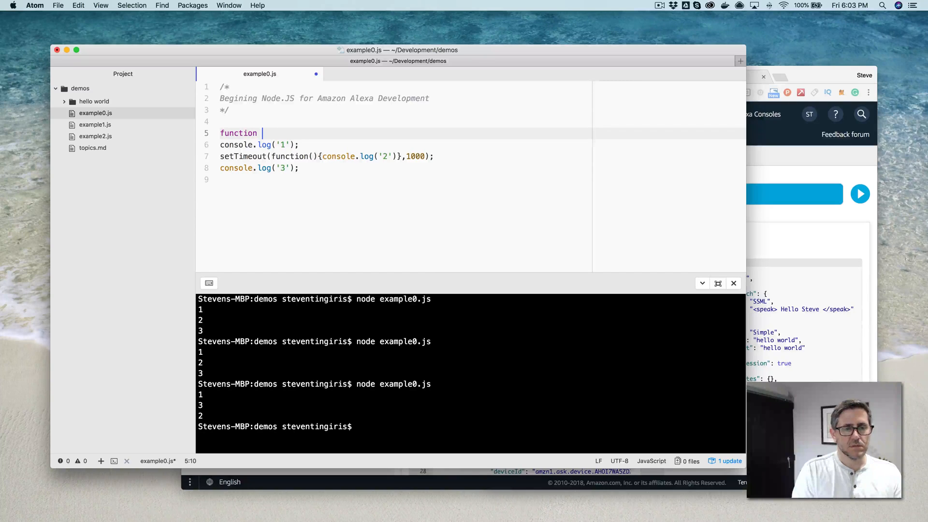
type("say")
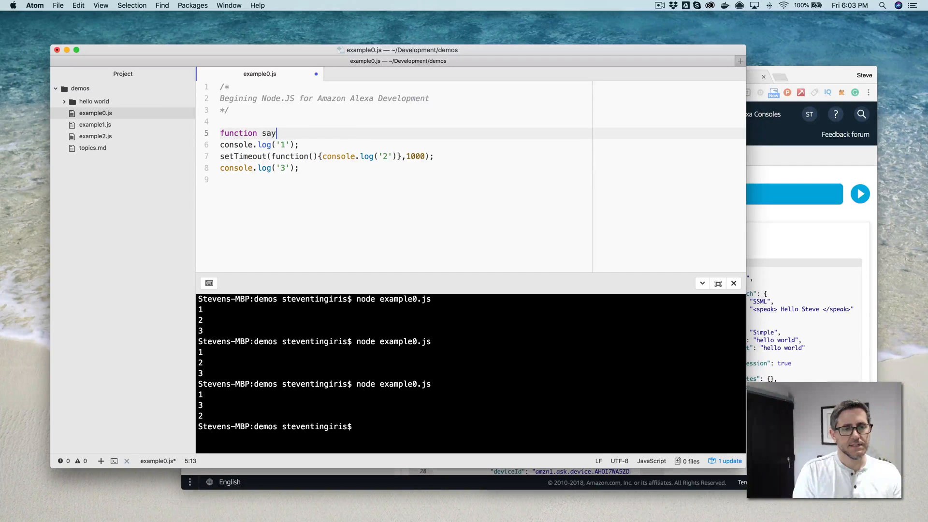
type("Something() {")
left_click(402, 180)
type("}")
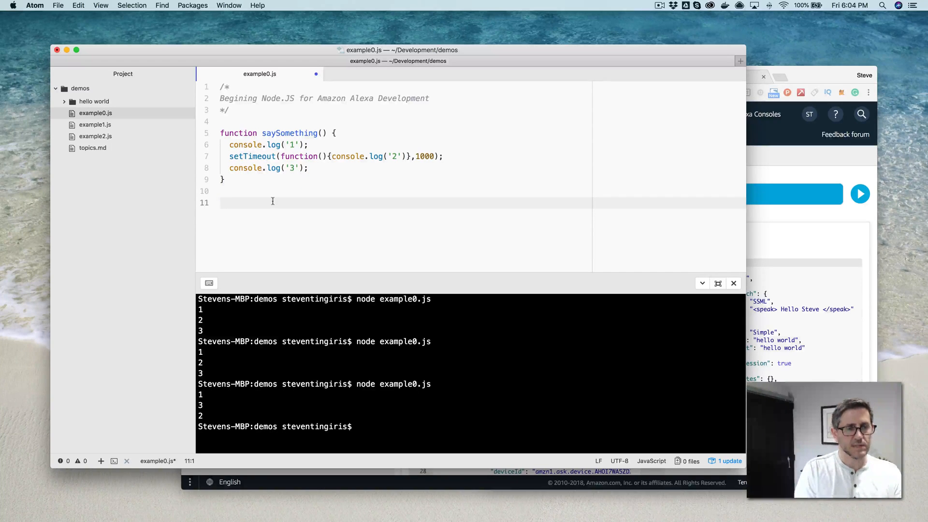
type("saySomething")
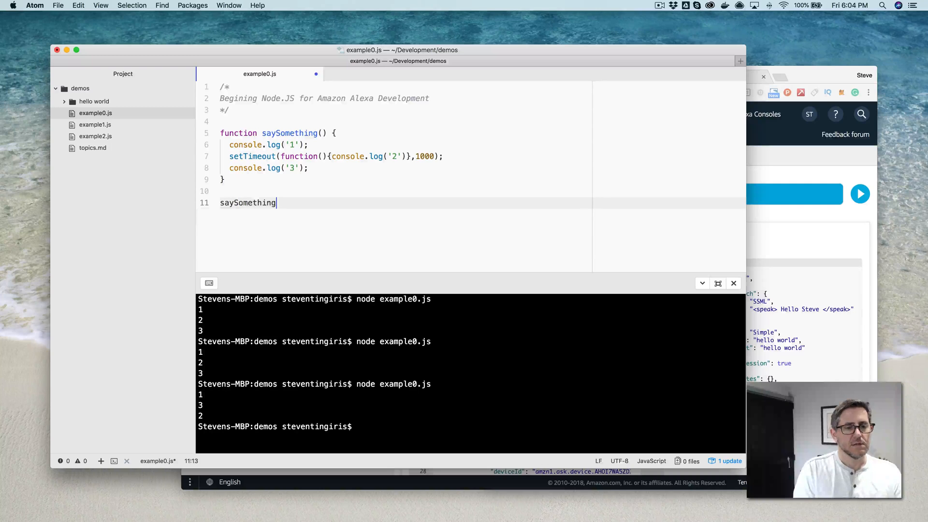
type("()")
type("let")
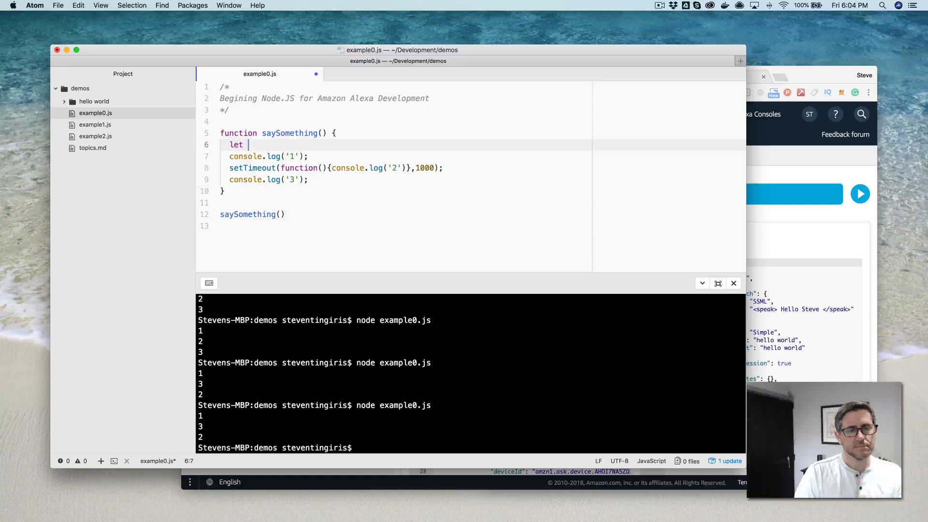
Step: Declare let name = 'World'; inside saySomething
type("name =")
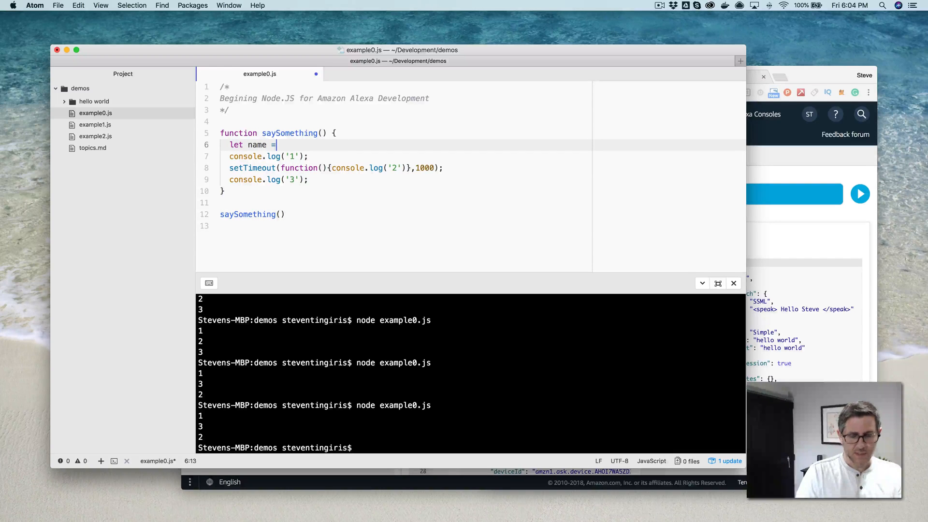
type("'Wor")
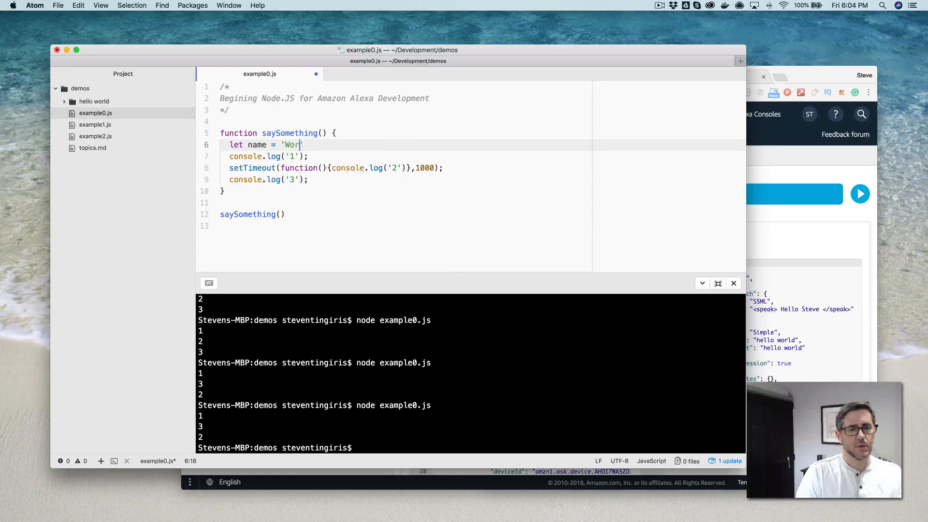
type("ld';")
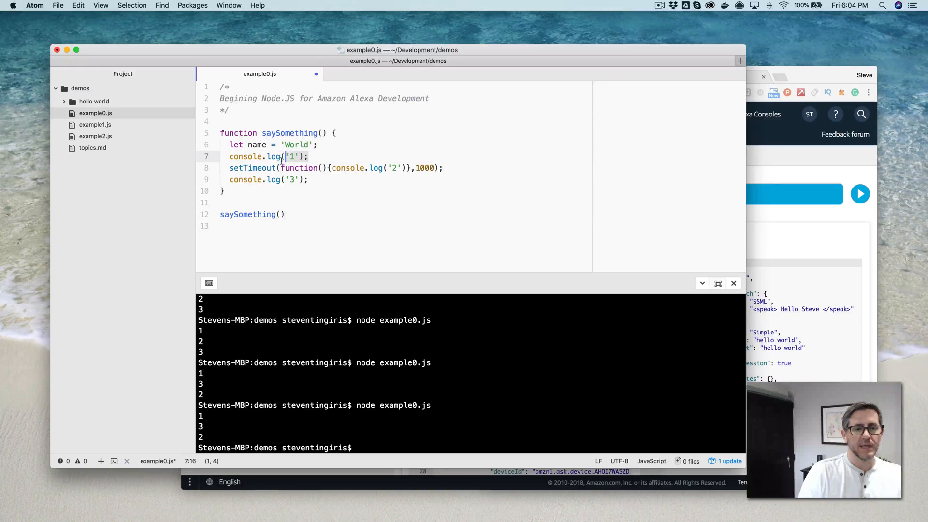
Step: Delete the logging lines, set name = "Steve" inside setTimeout, and open a line after it
key("Backspace")
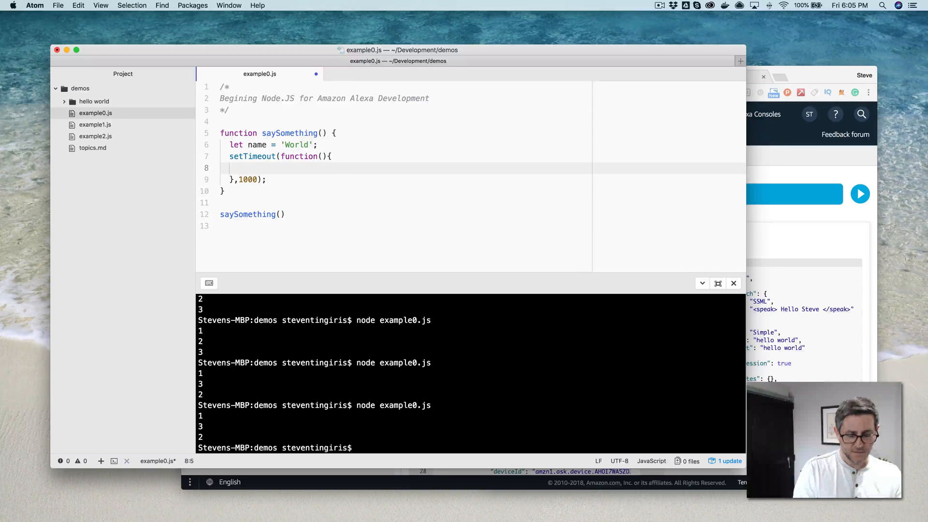
type("name = \"Steve")
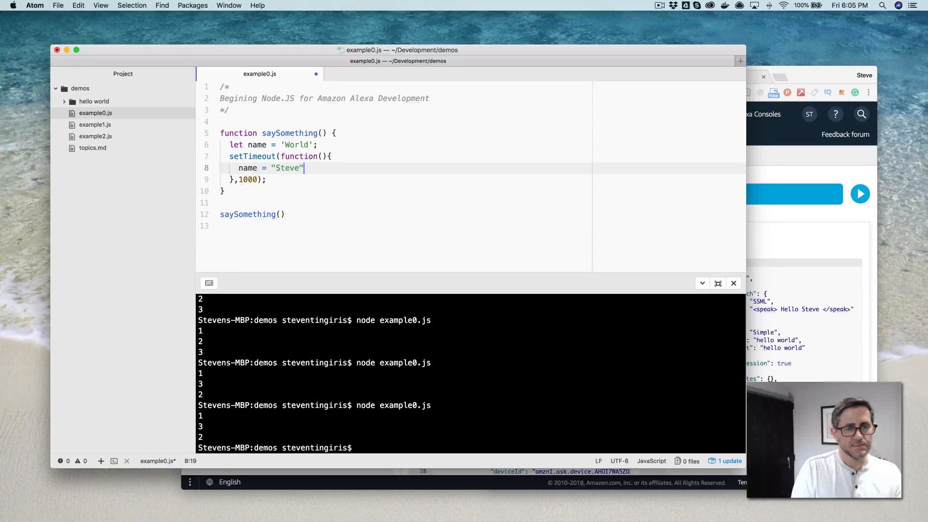
type(";")
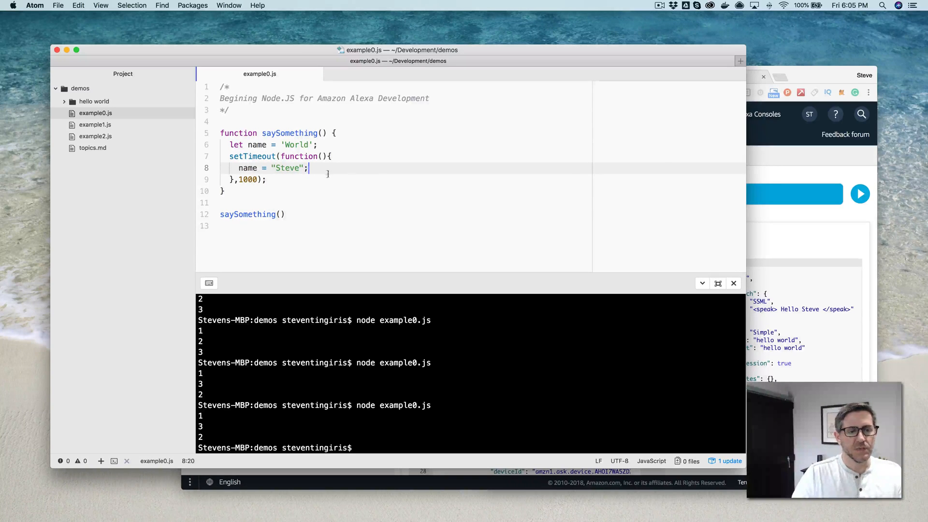
left_click(266, 179)
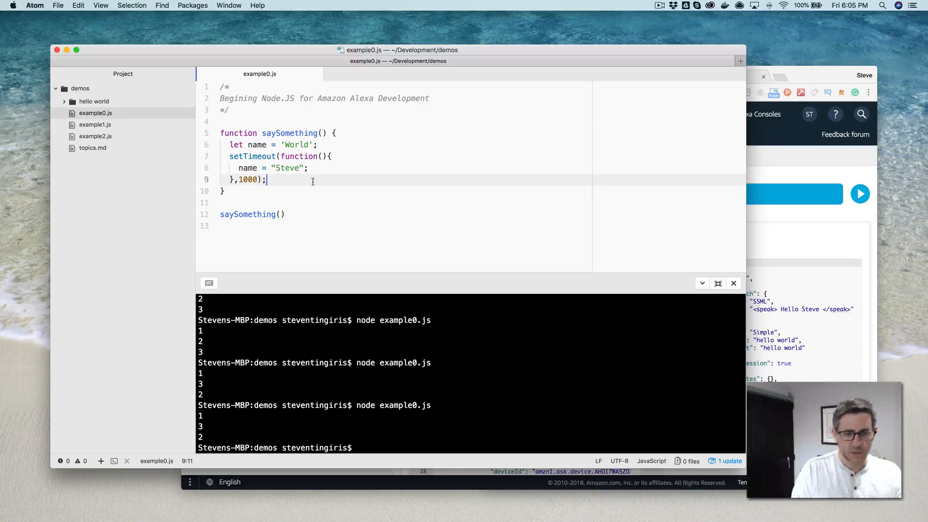
key("enter")
type("return n")
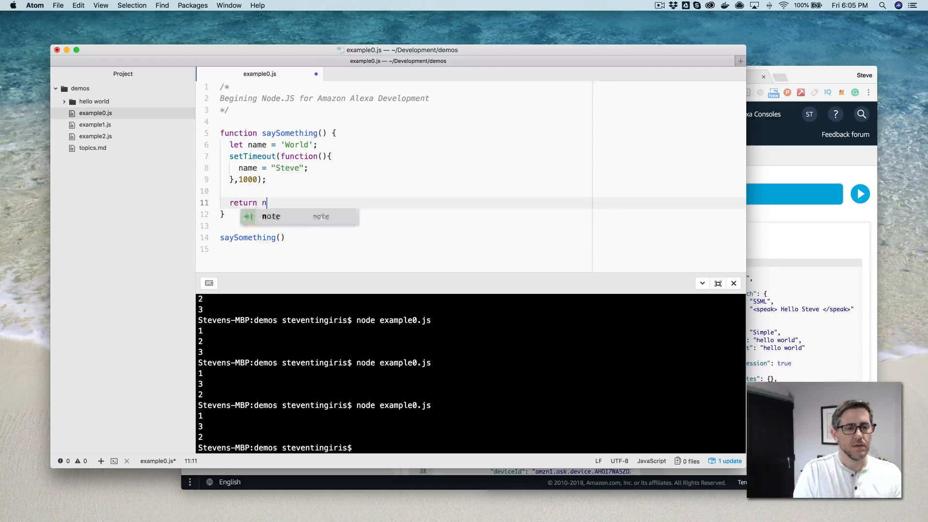
Step: Finish return name; and change the call to console.log(saySomething());
type("ame;")
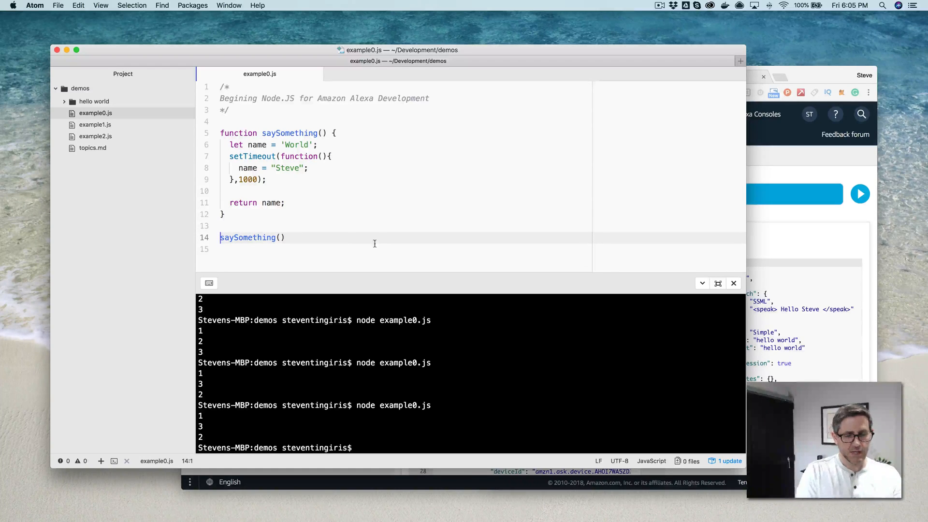
type("lon")
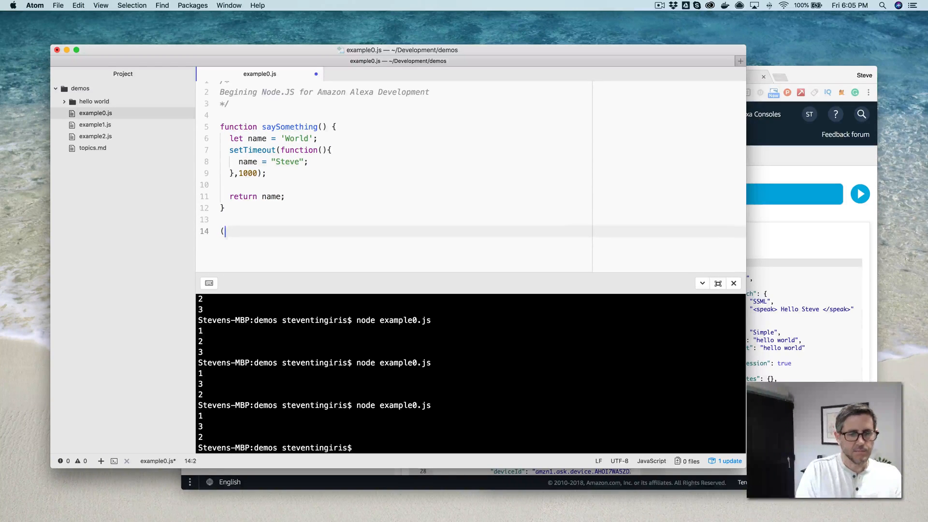
type("console.log();")
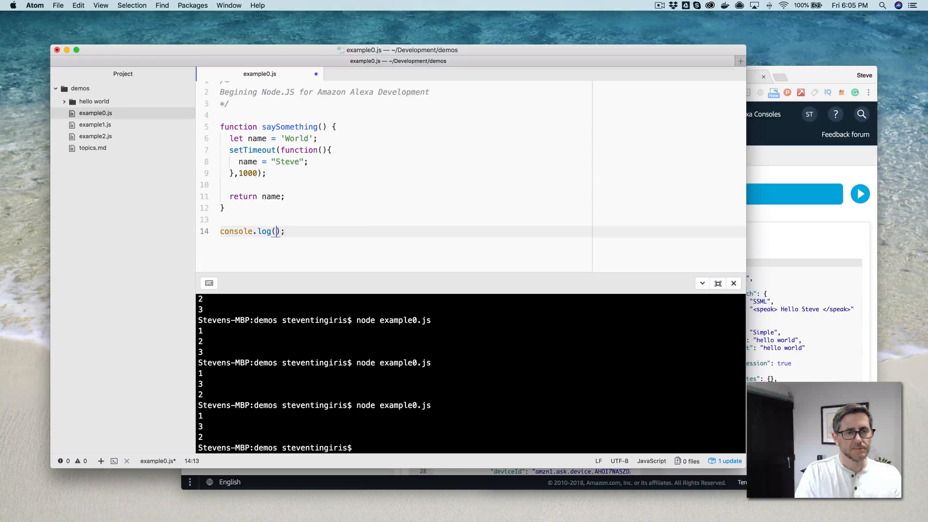
type("saySomething")
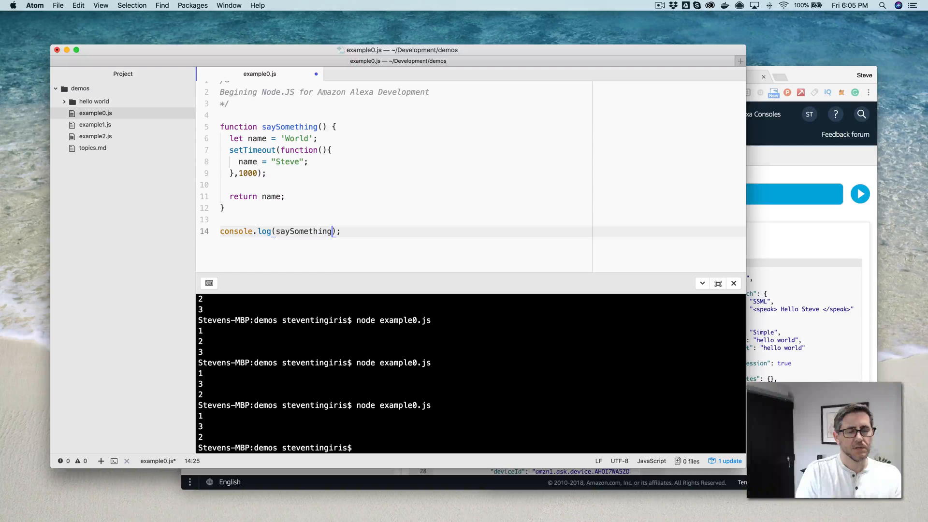
type("()")
left_click(471, 447)
type("node example0.js")
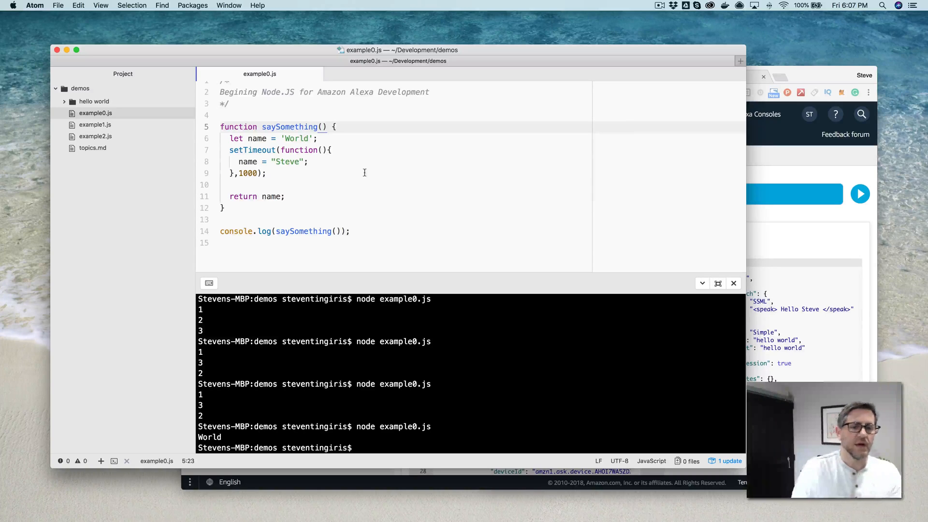
Step: Save example0.js and run it, printing World
left_click(324, 126)
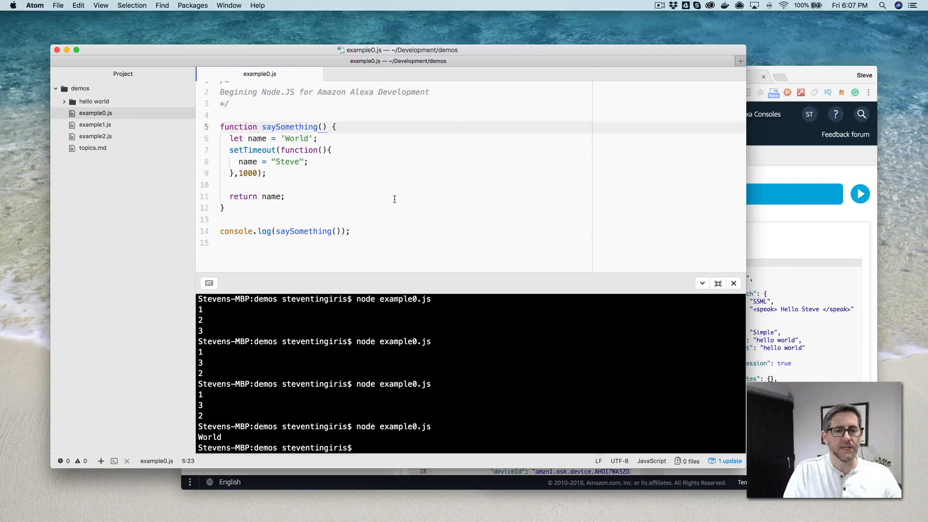
left_click(324, 127)
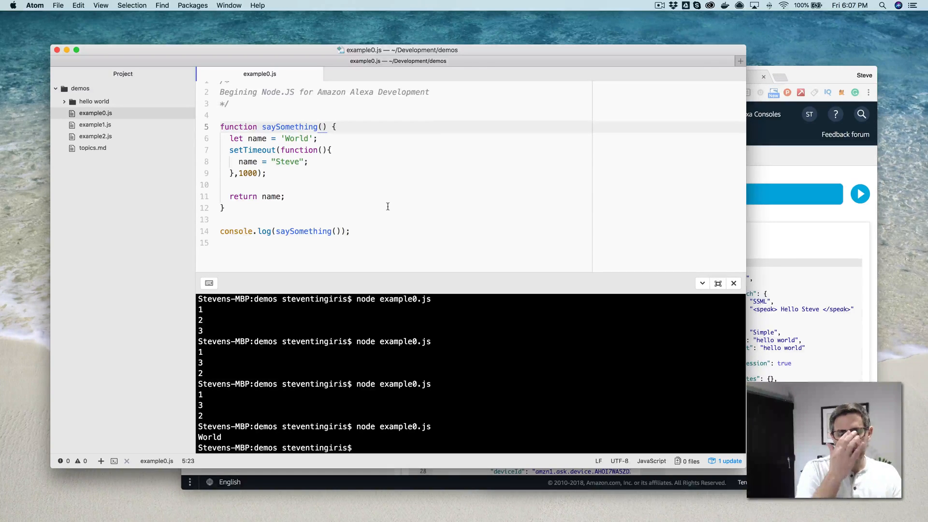
Step: Give saySomething a callback parameter and remove the return name line
left_click(323, 127)
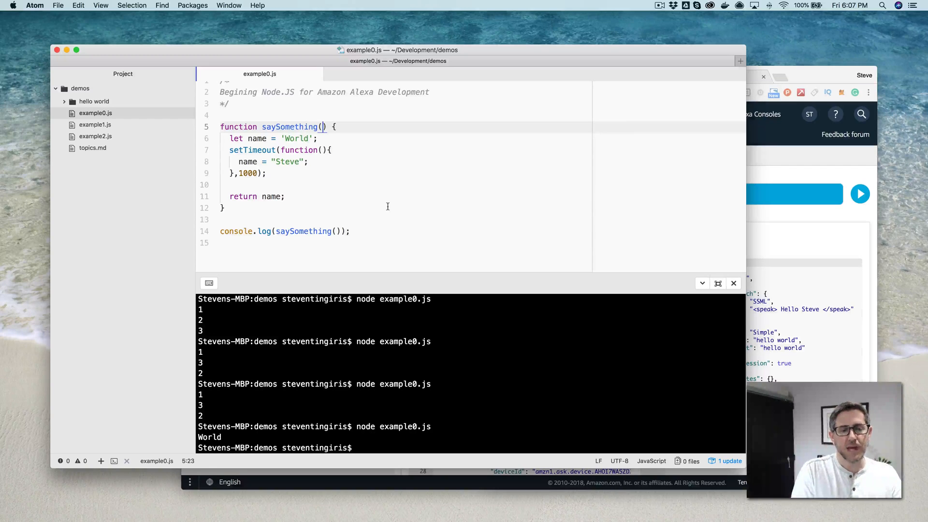
type("callback")
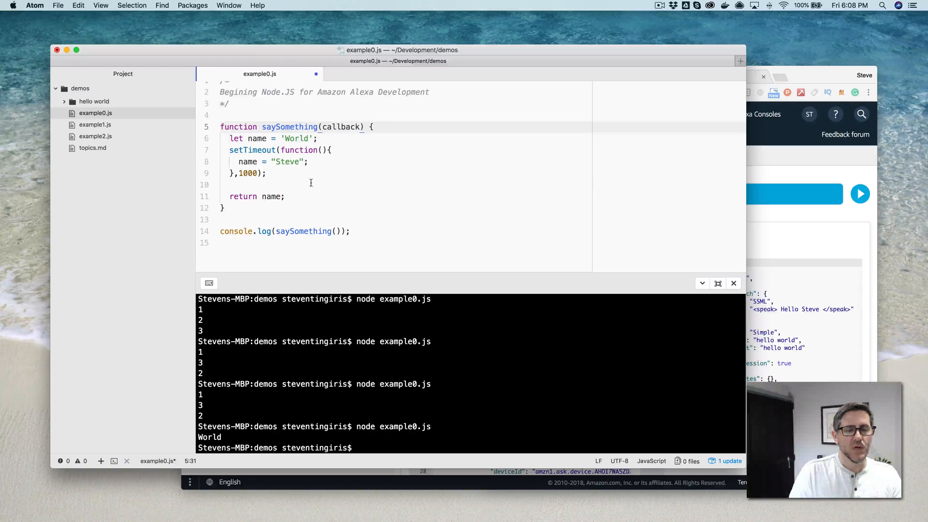
left_click(362, 127)
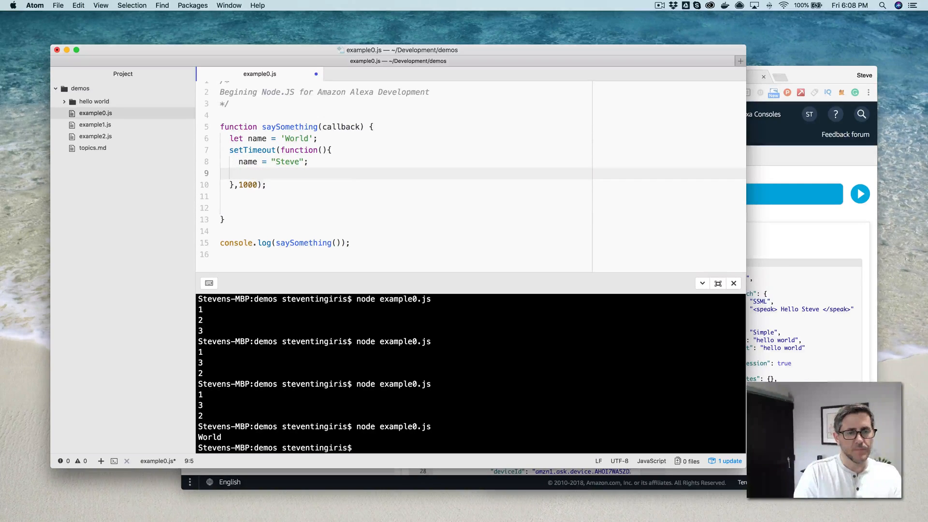
Step: Add return callback(null,name); after name is set to "Steve", and save
type("retu")
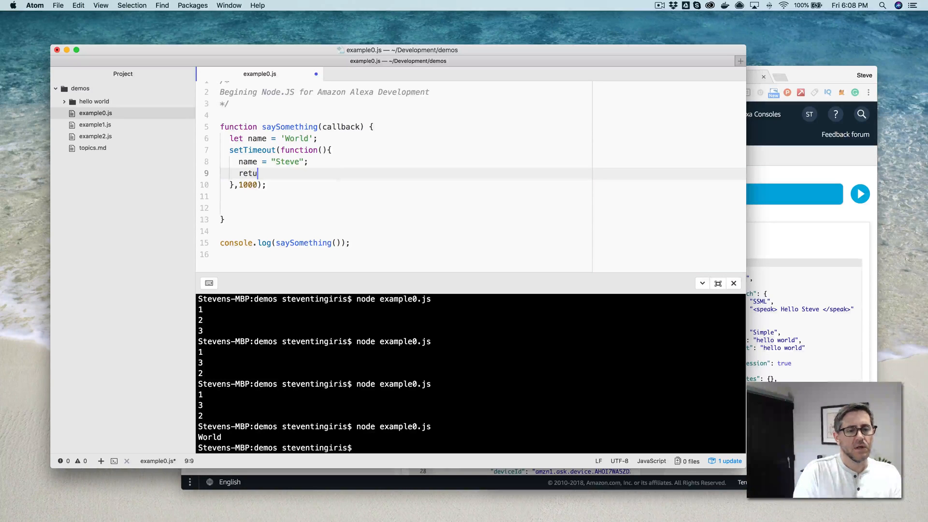
type("rn callback(")
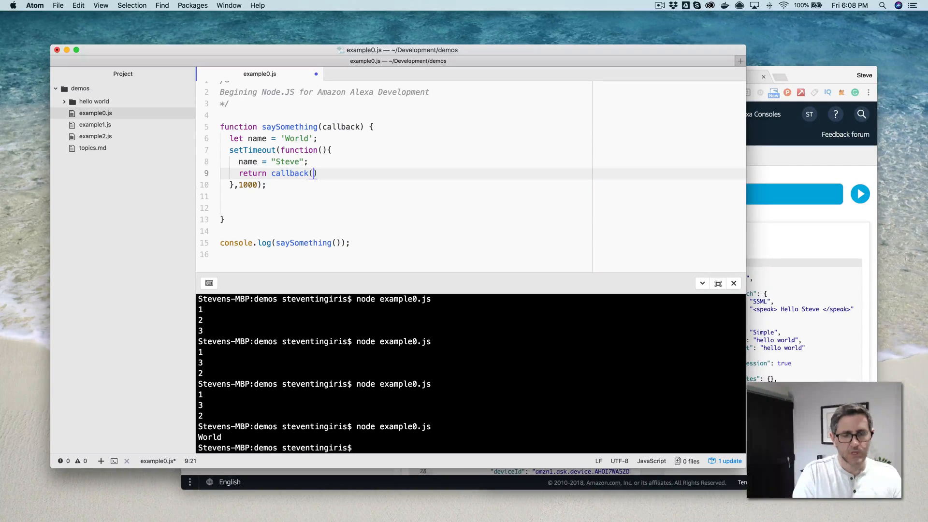
type("n")
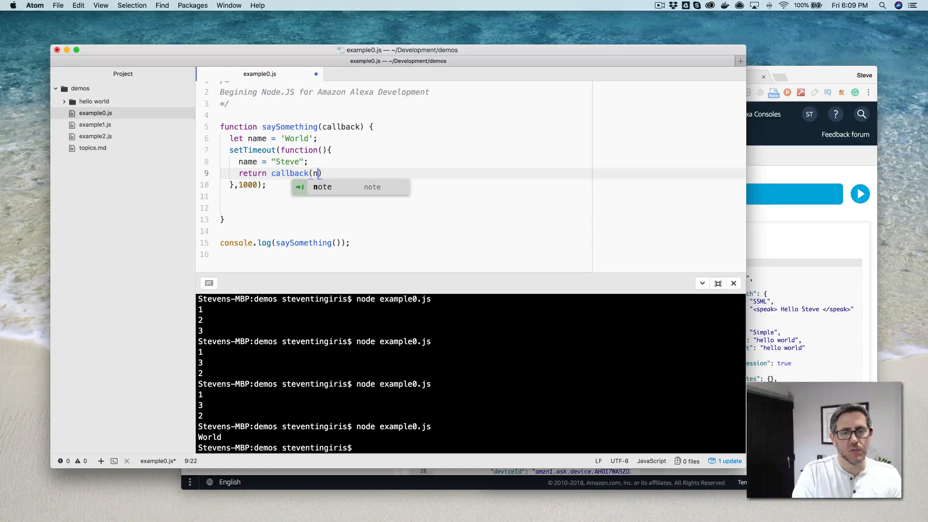
type("ull,")
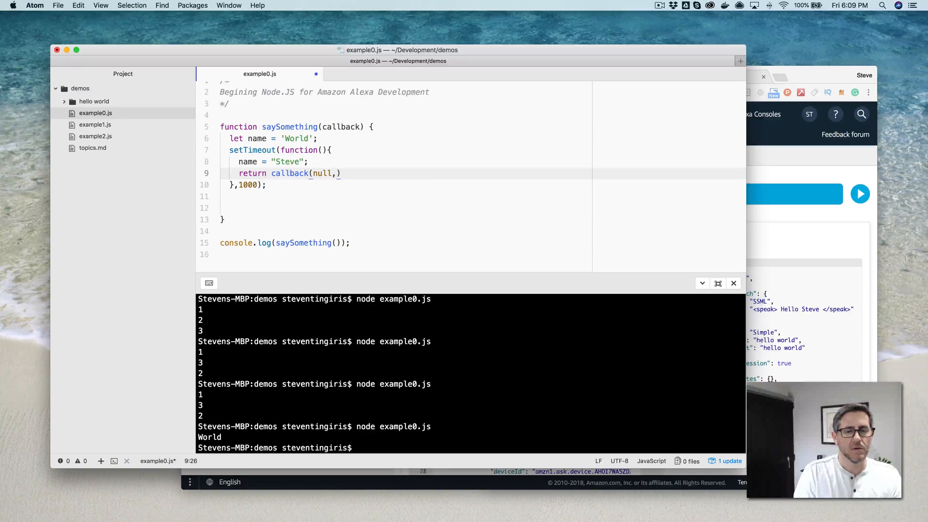
type("name")
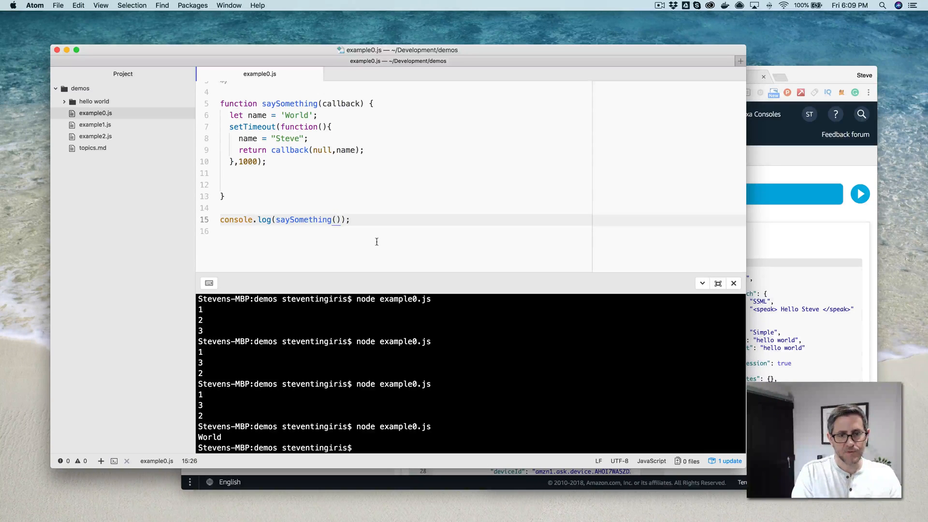
Step: Pass an (err, data) => { } arrow function to saySomething and select the console.log wrapper
type("(")
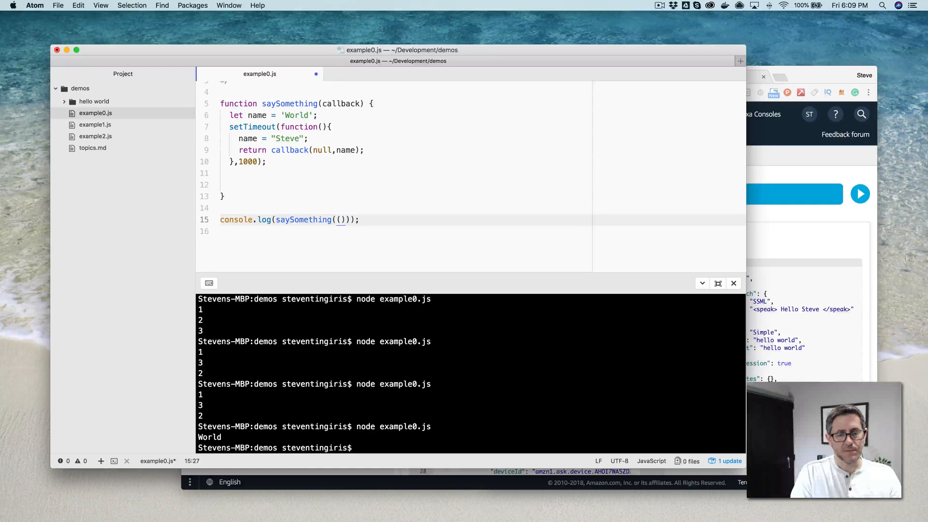
type("err,")
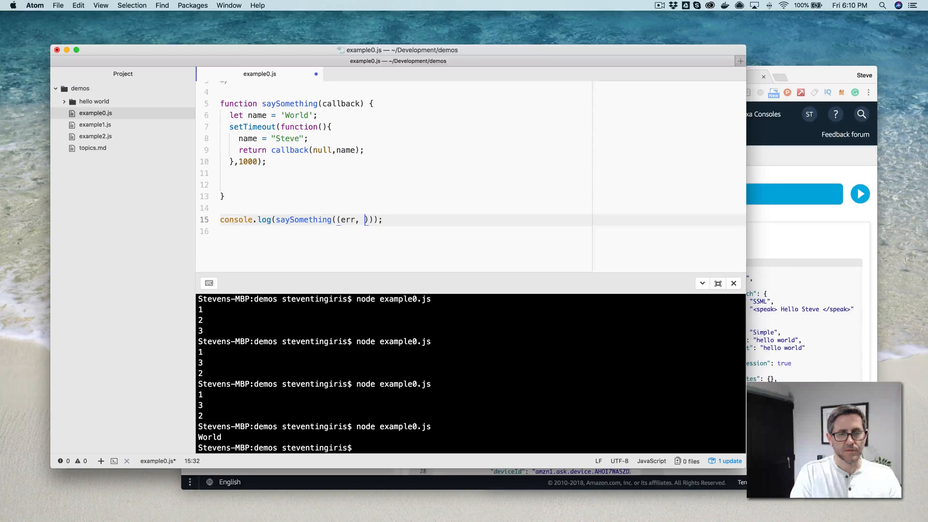
type("d")
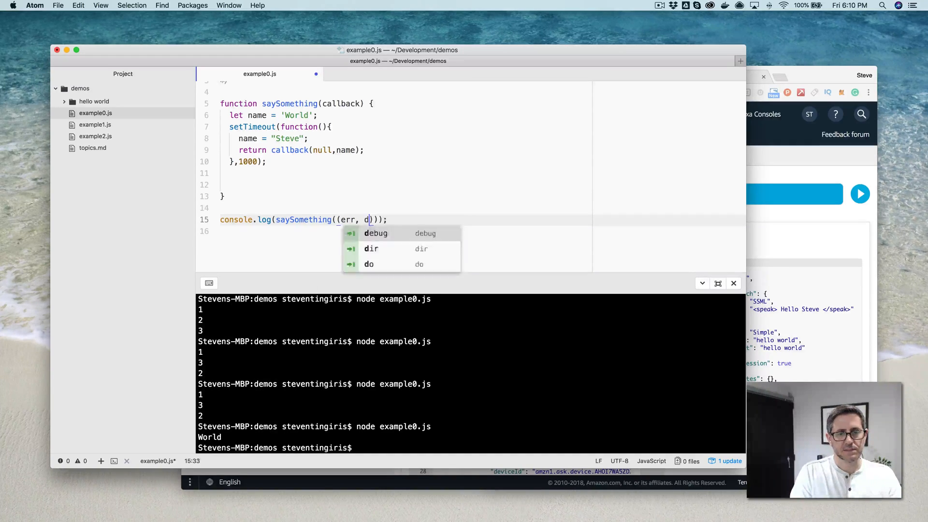
type("ata")
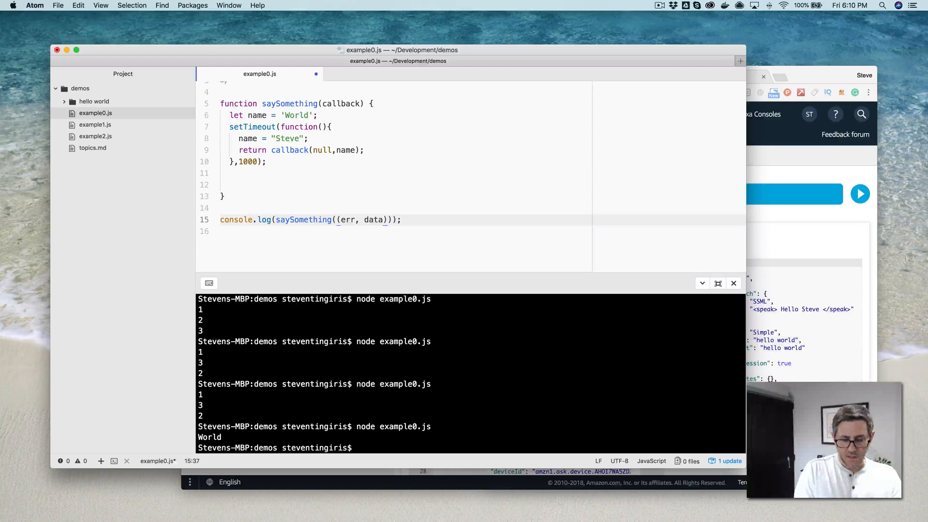
type("=>")
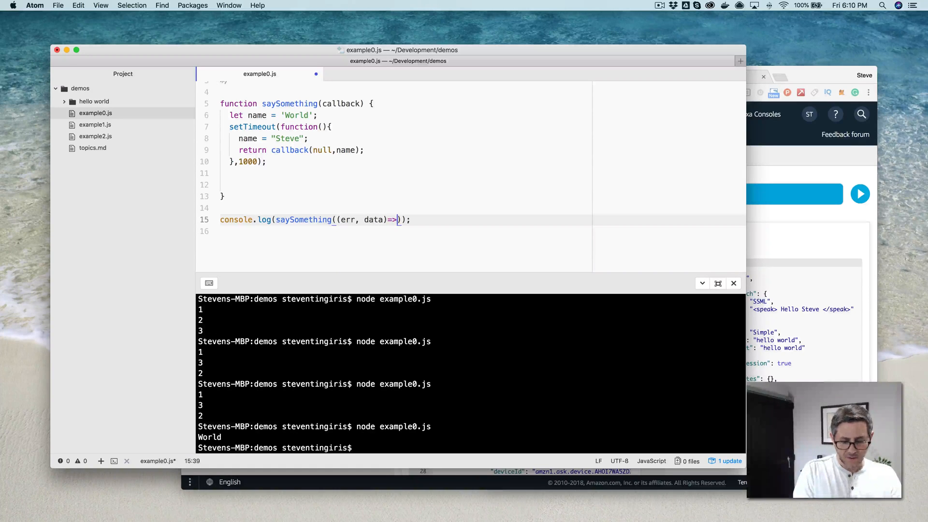
type("{")
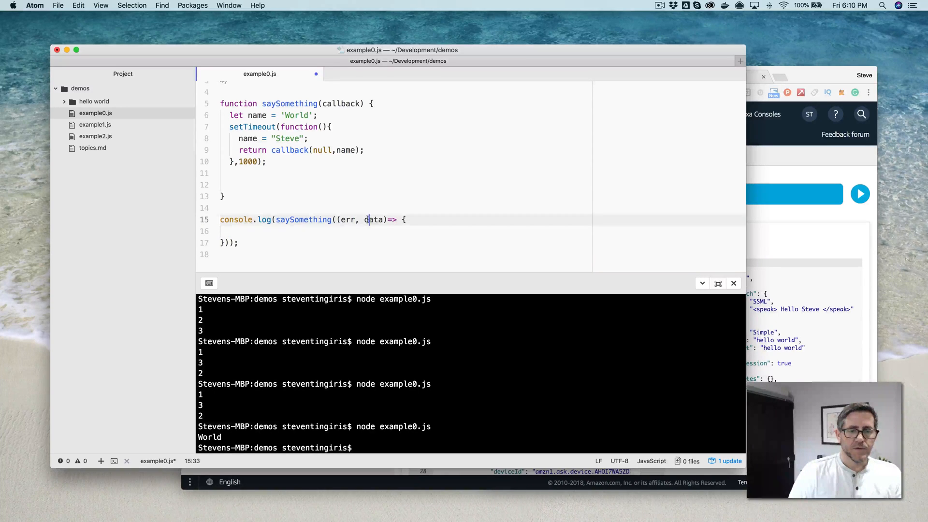
double_click(373, 219)
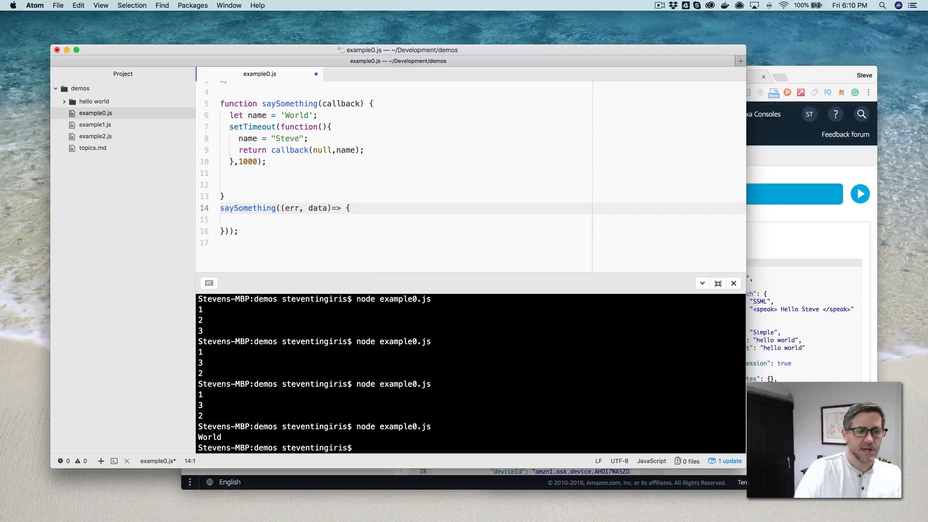
Step: Add console.log(data) to the arrow callback, remove blank lines, and enter node example0.js
left_click(233, 231)
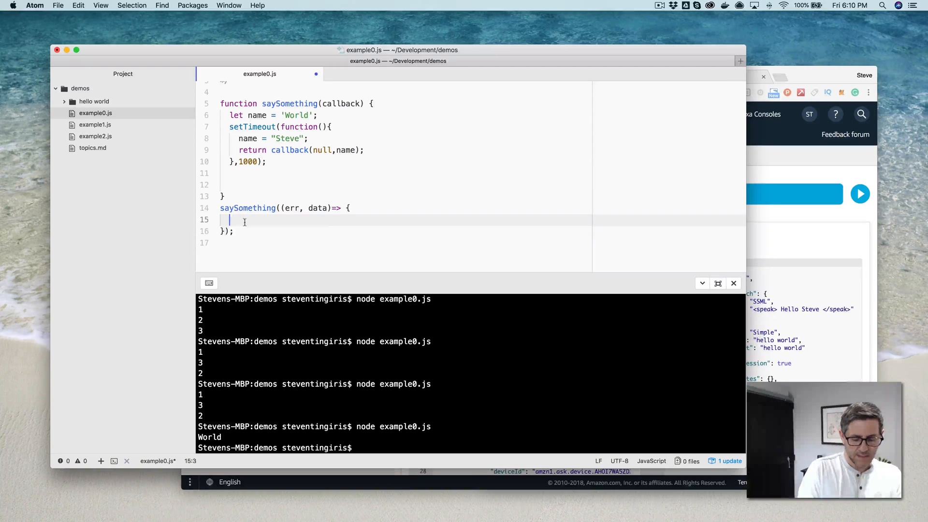
type("console.log();")
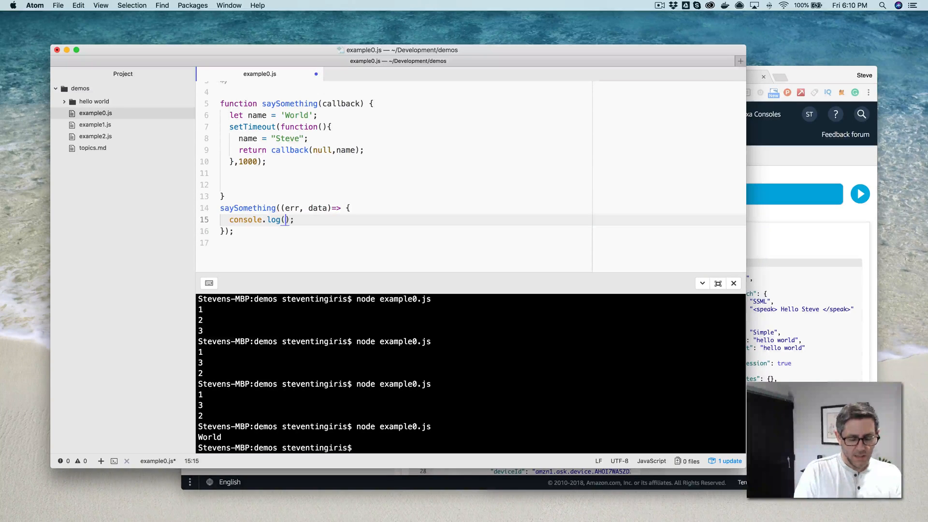
type("data")
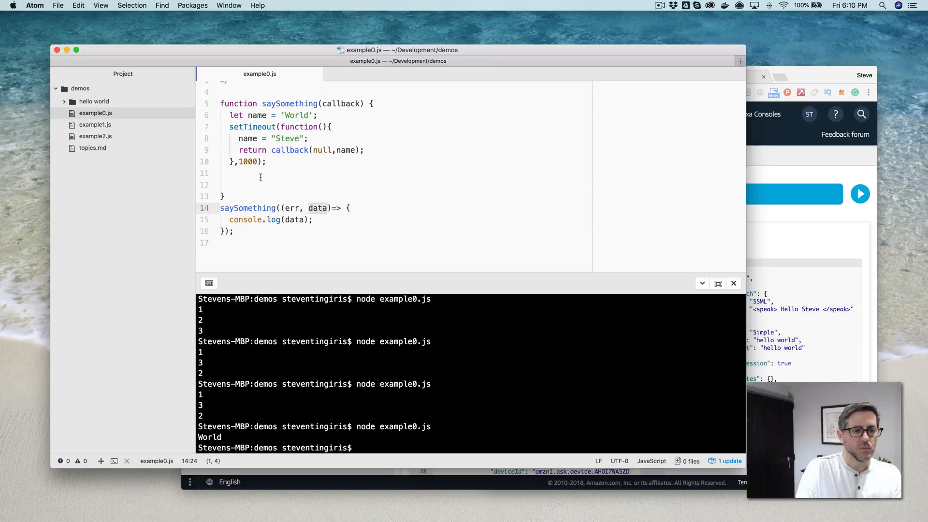
key("Backspace")
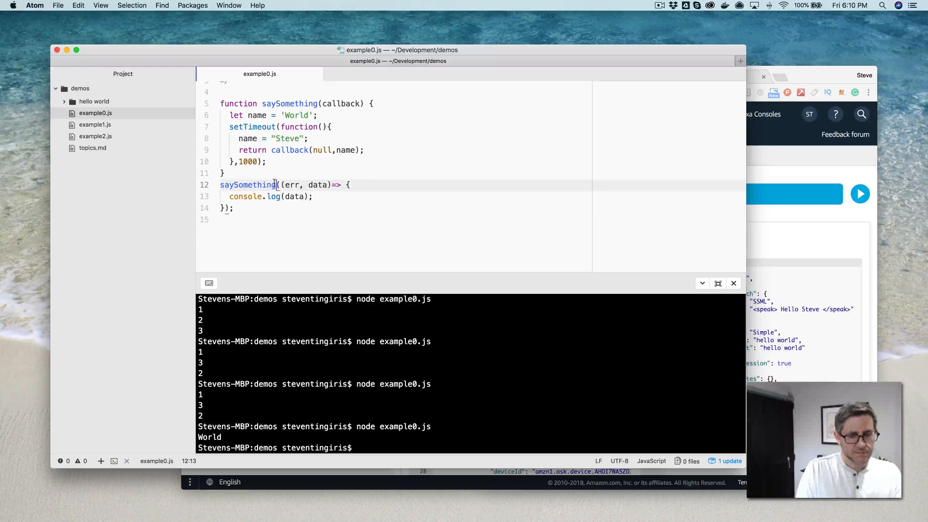
type("node example0.js")
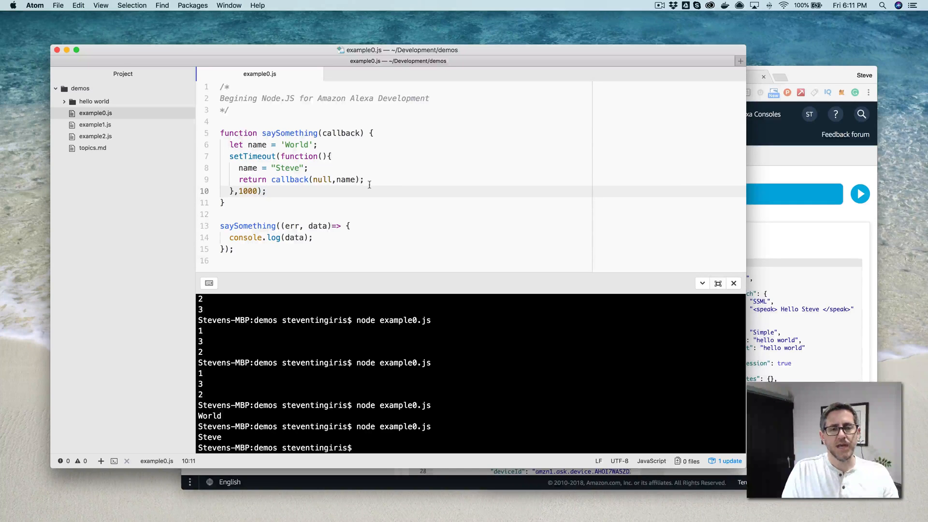
Step: Return to the example0.js editor after the terminal run prints Steve
left_click(265, 190)
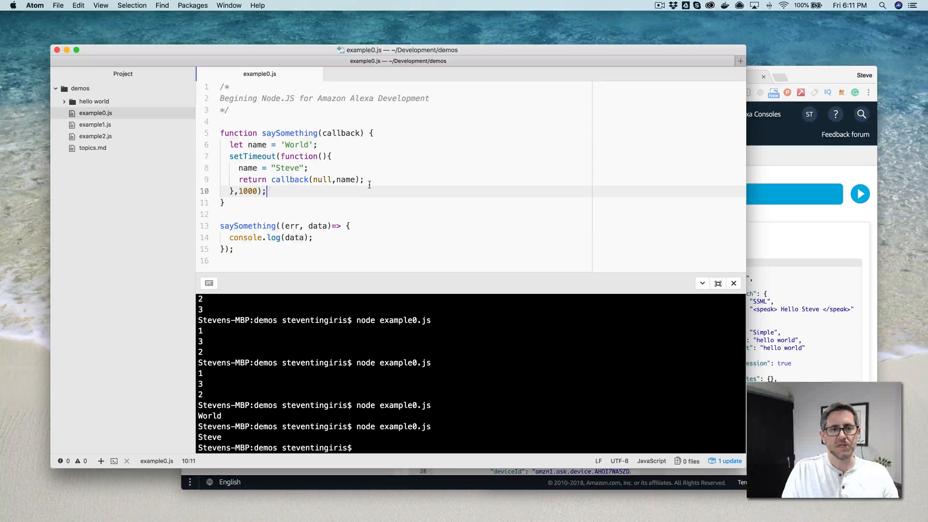